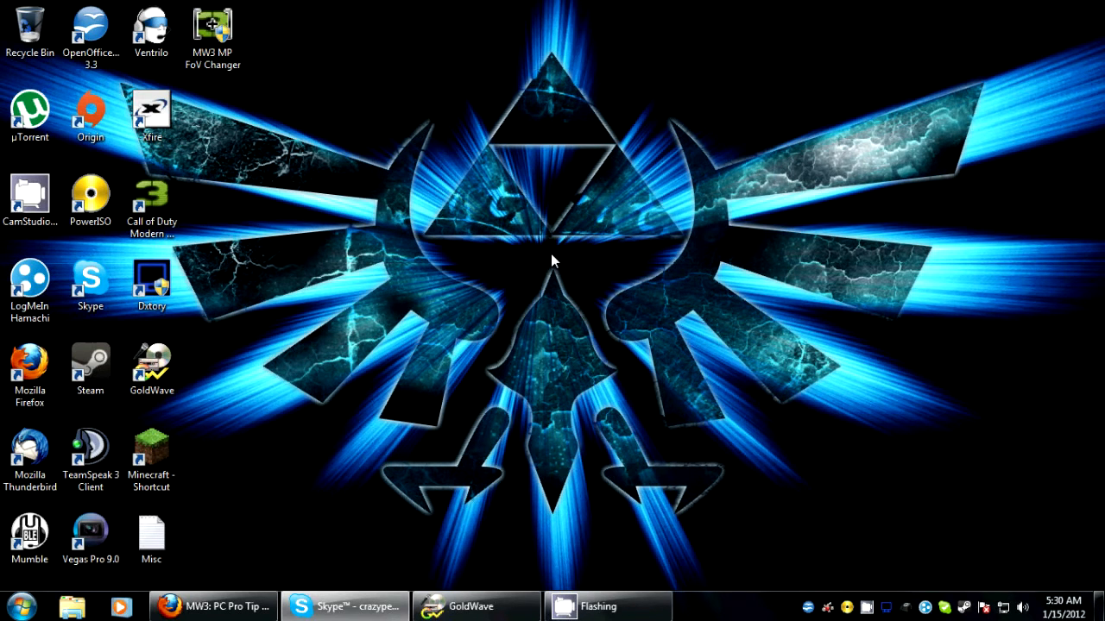
mouse_move(216, 431)
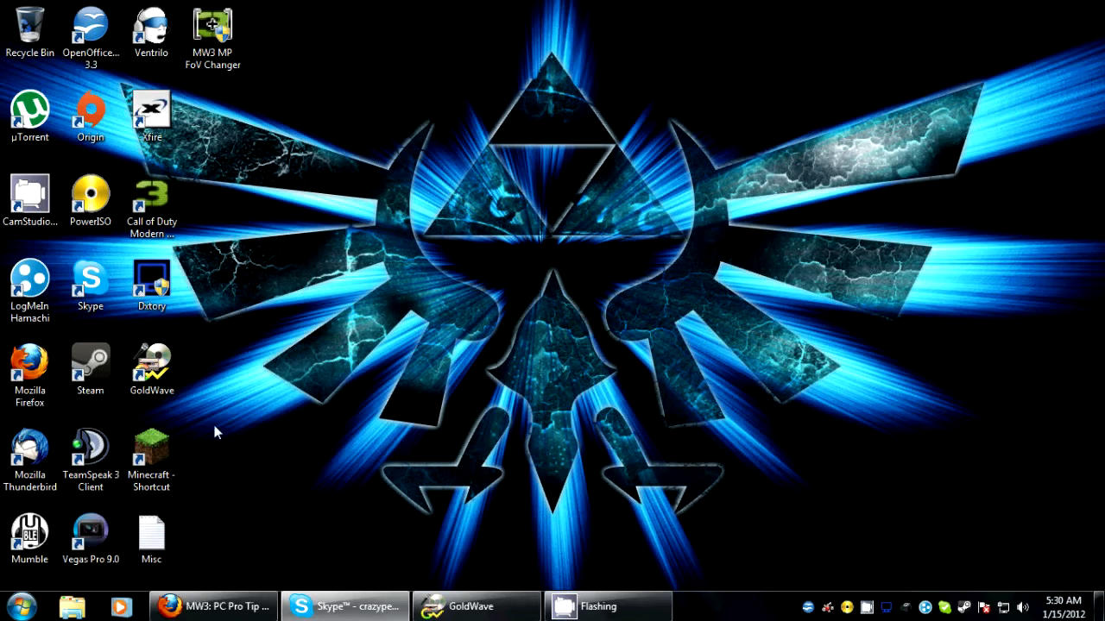
Open Control Panel from the Start menu.
left_click(17, 606)
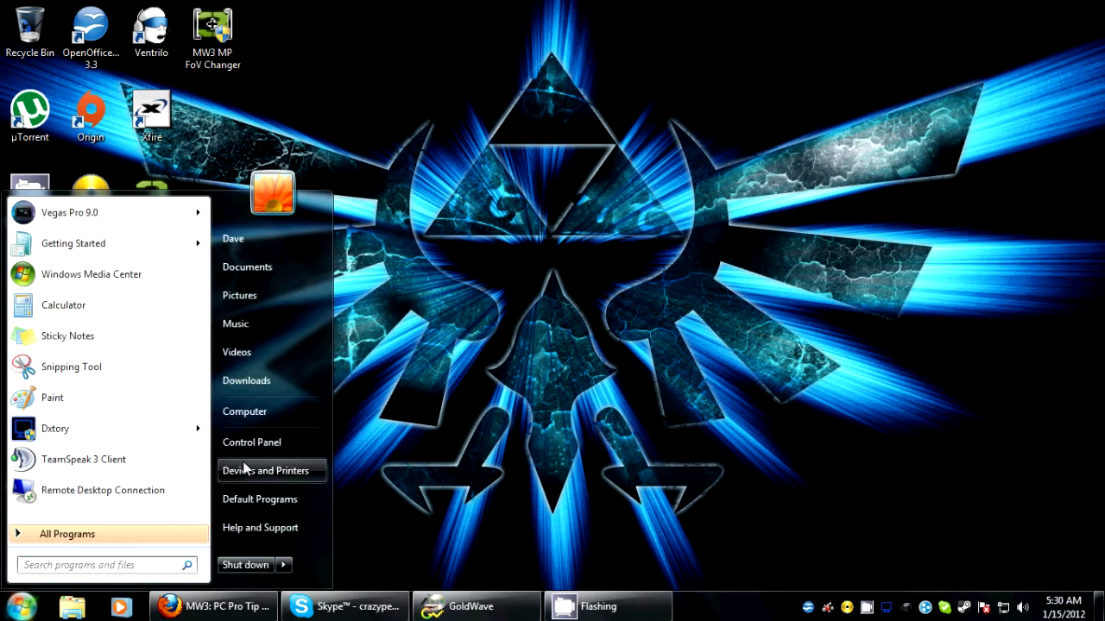
left_click(251, 441)
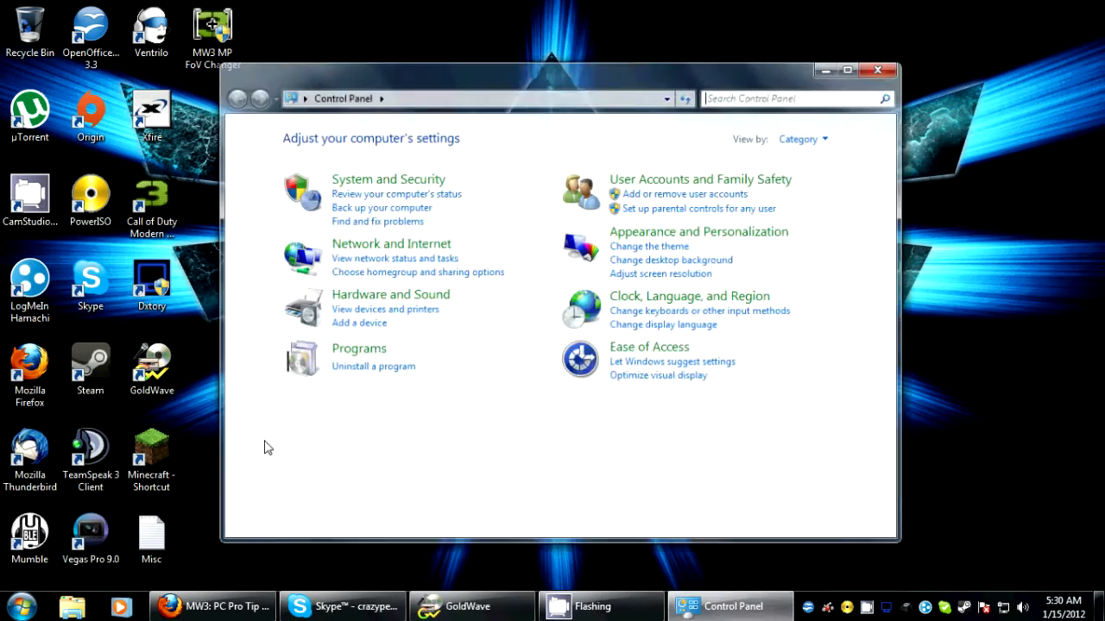
Go to Ease of Access and its 'Make the keyboard easier to use' page.
left_click(649, 347)
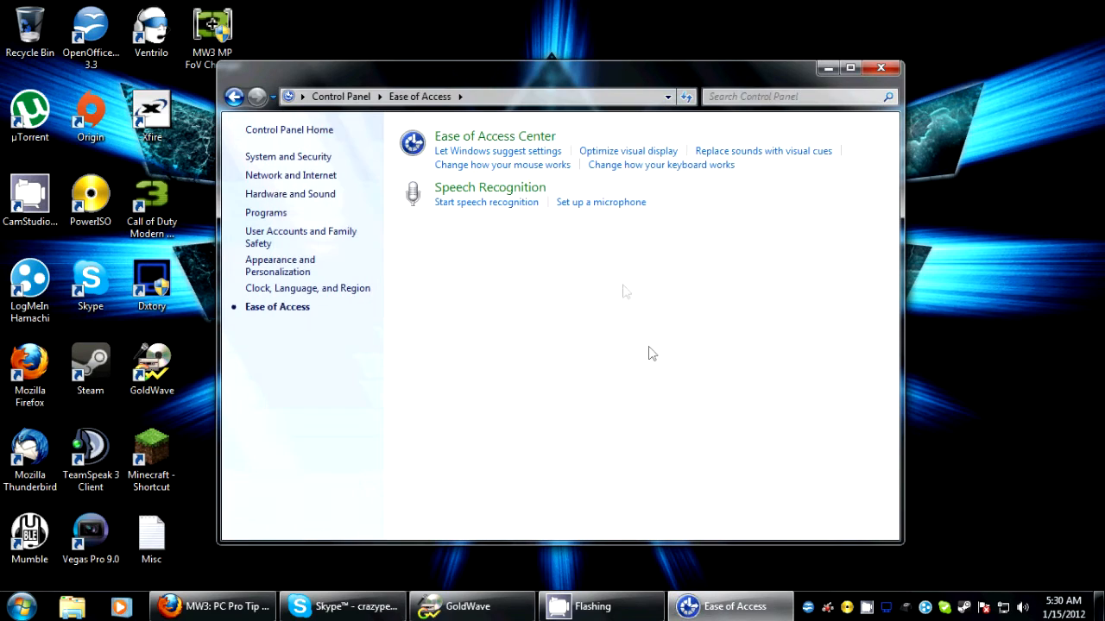
mouse_move(660, 165)
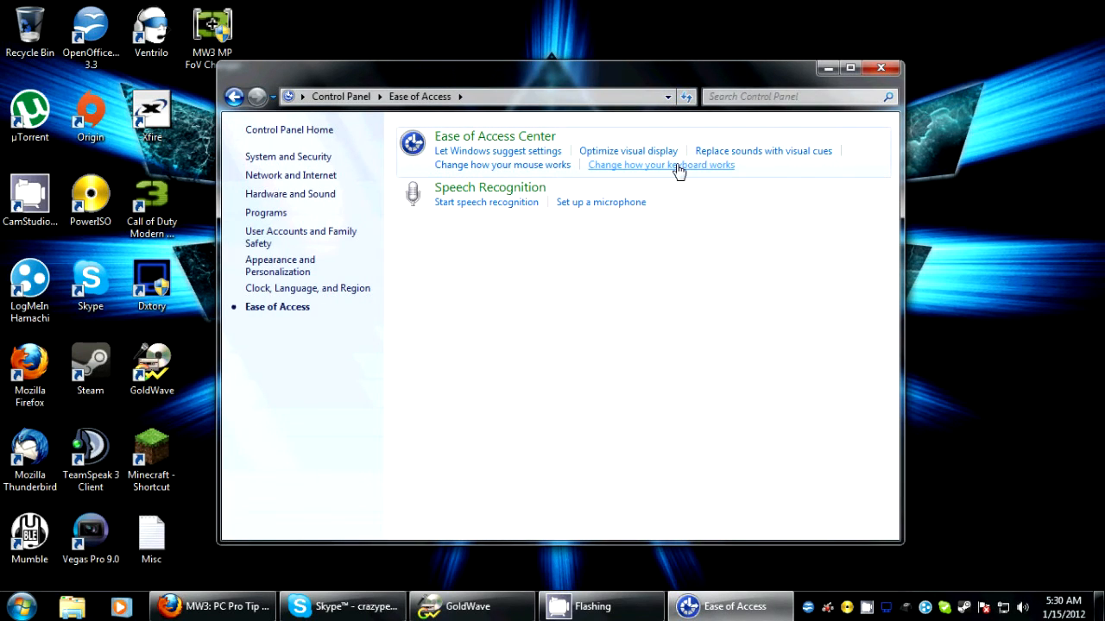
left_click(661, 165)
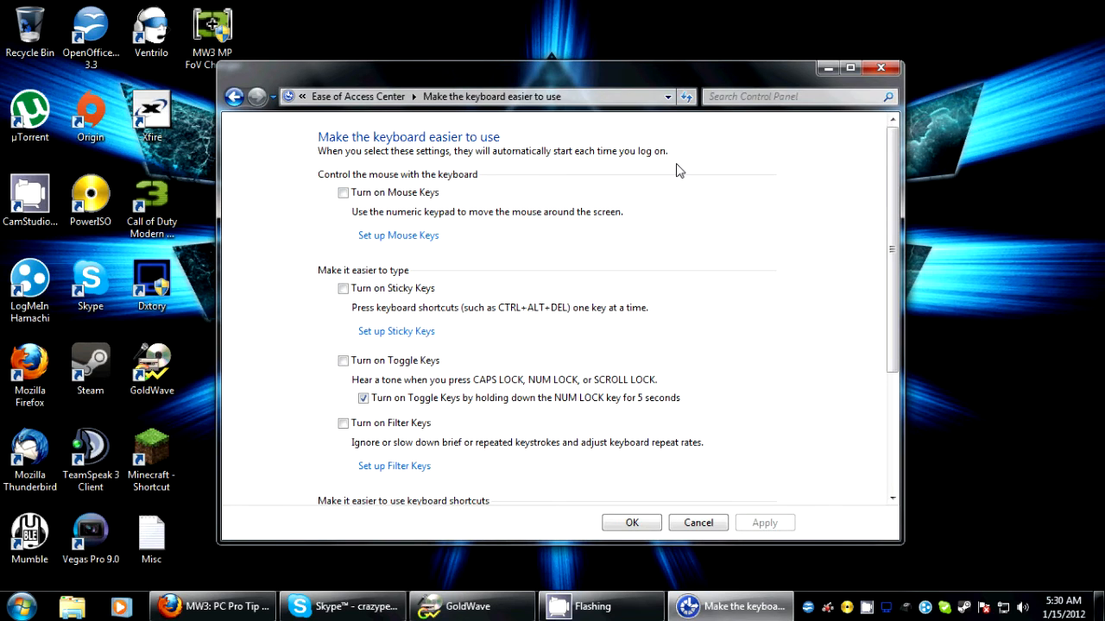
mouse_move(393, 466)
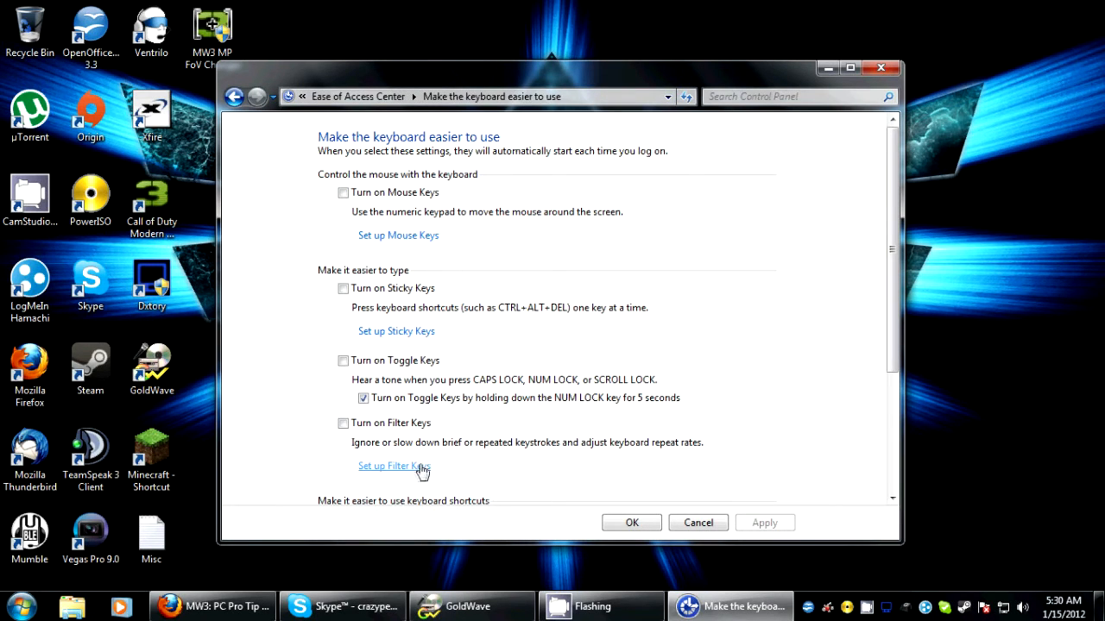
In Repeat Keys and Slow Keys setup, set the acceptance delay to 0.0 seconds and save.
left_click(389, 466)
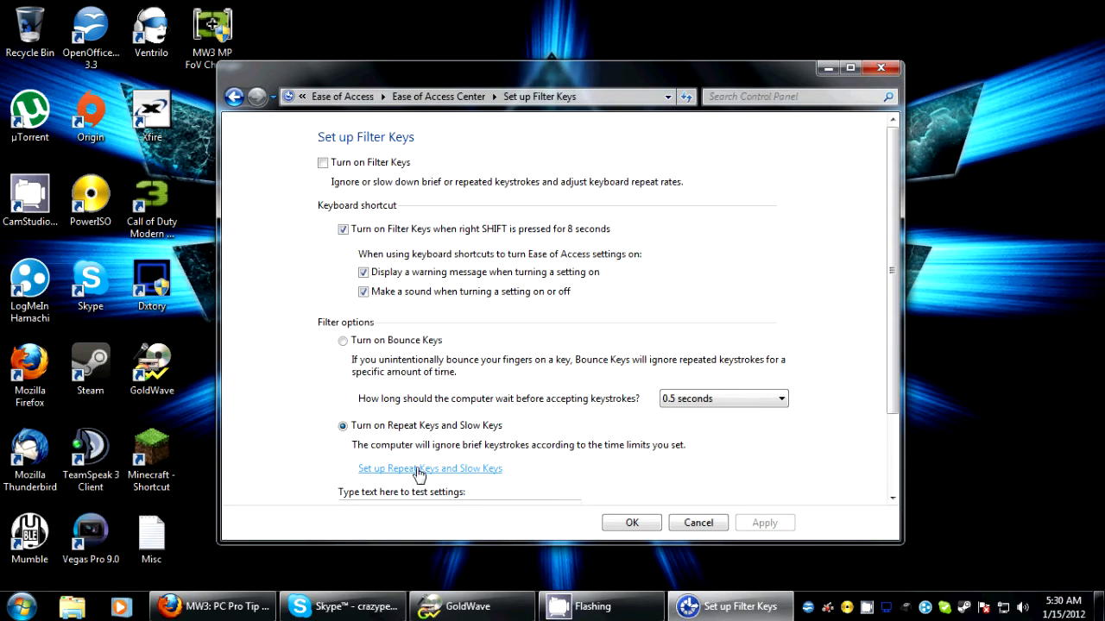
mouse_move(448, 477)
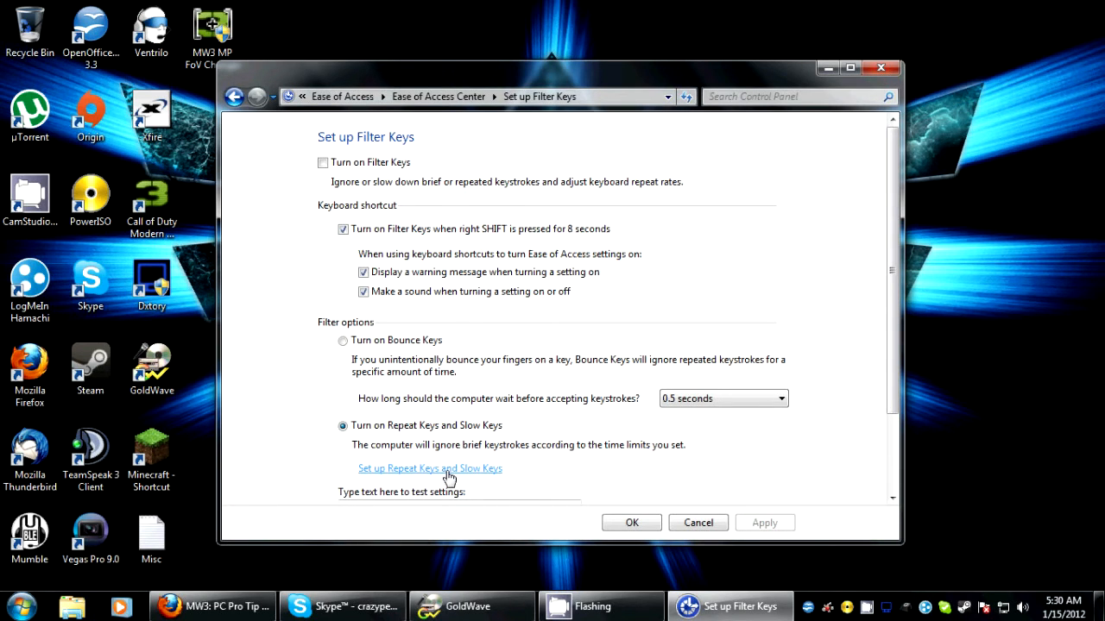
left_click(430, 468)
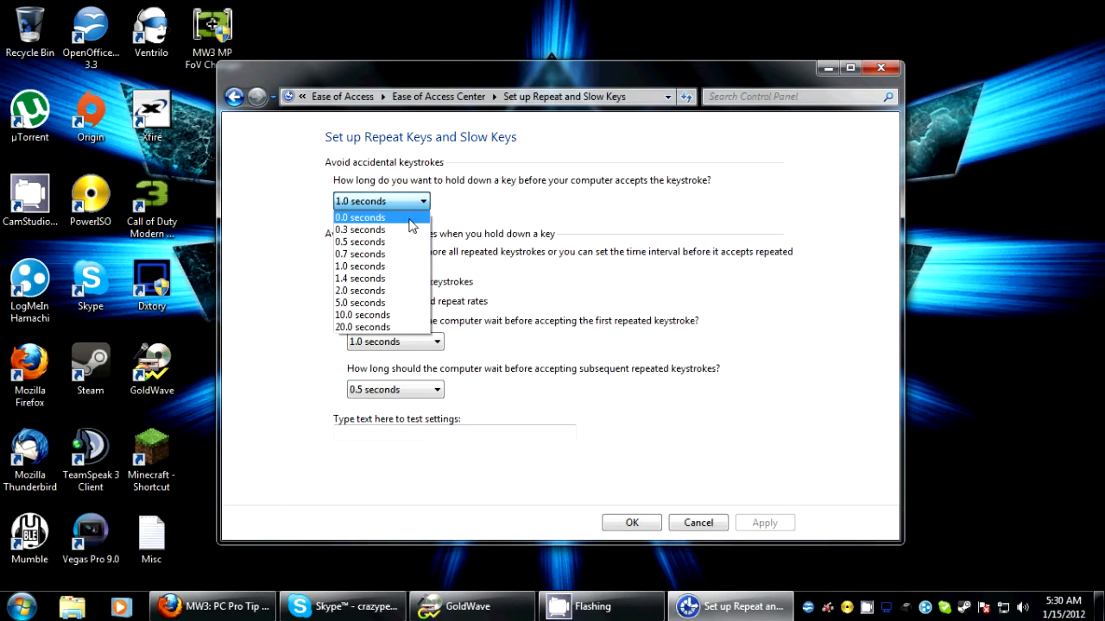
left_click(359, 217)
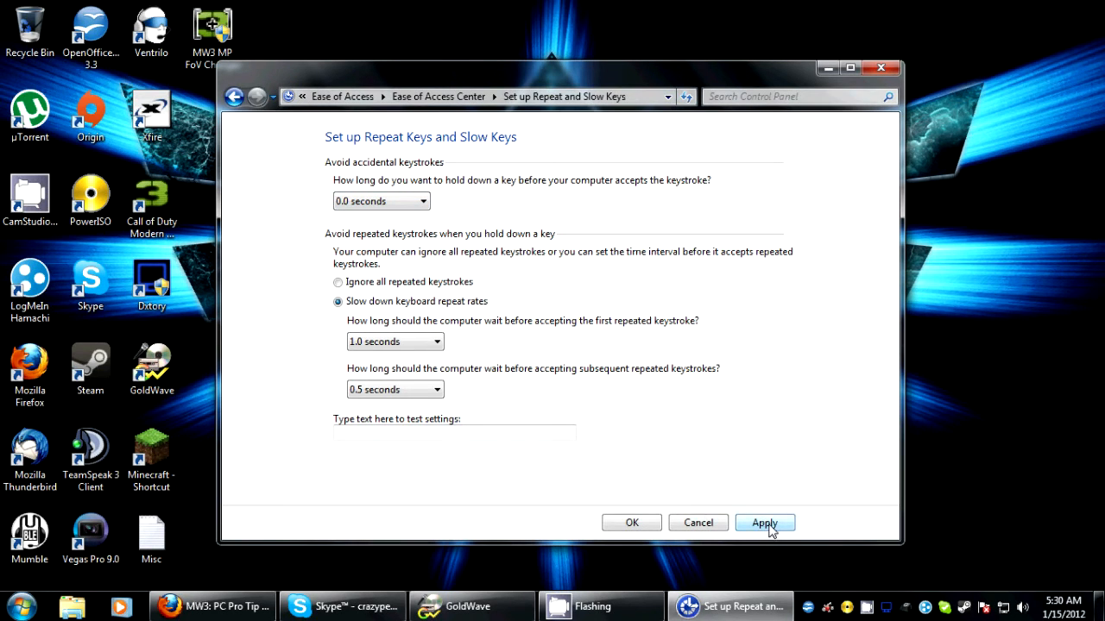
left_click(762, 523)
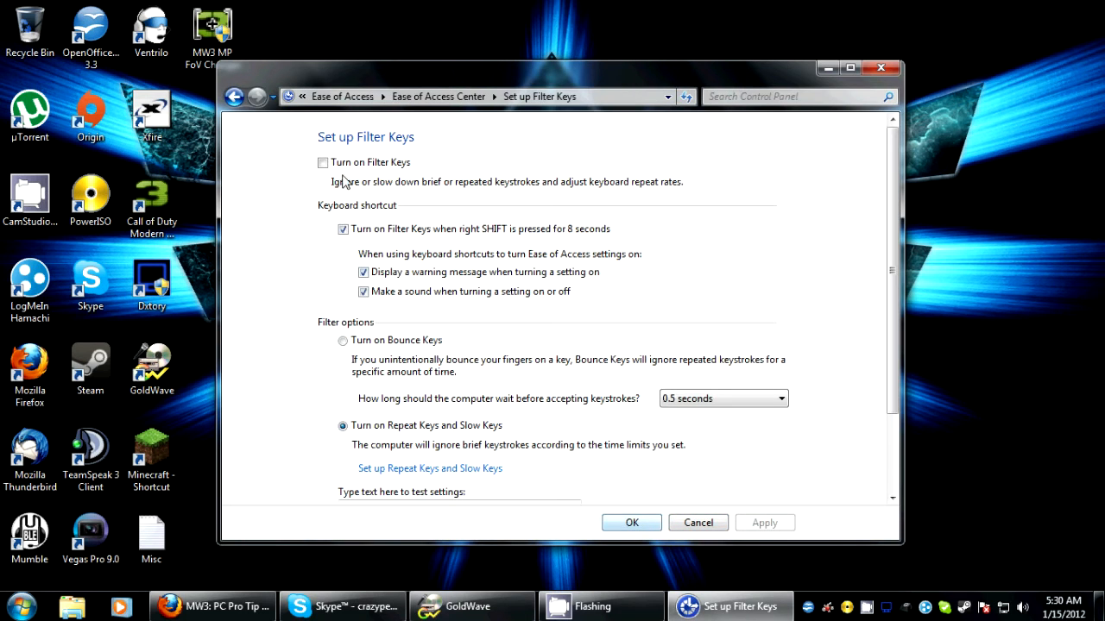
Tick 'Turn on Filter Keys' and apply the change.
left_click(323, 163)
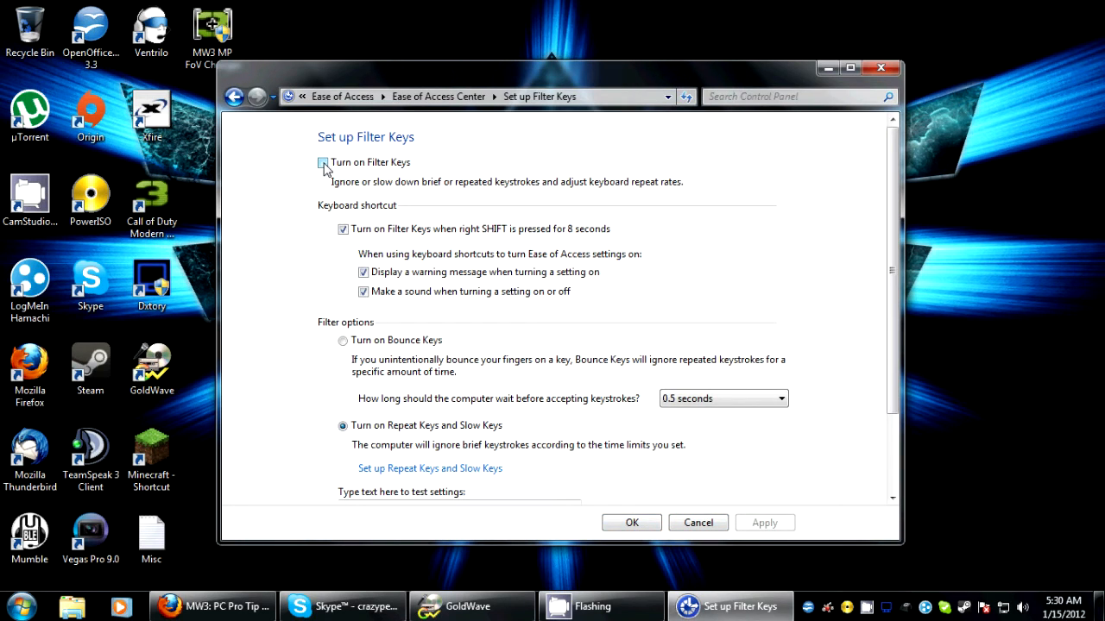
left_click(323, 162)
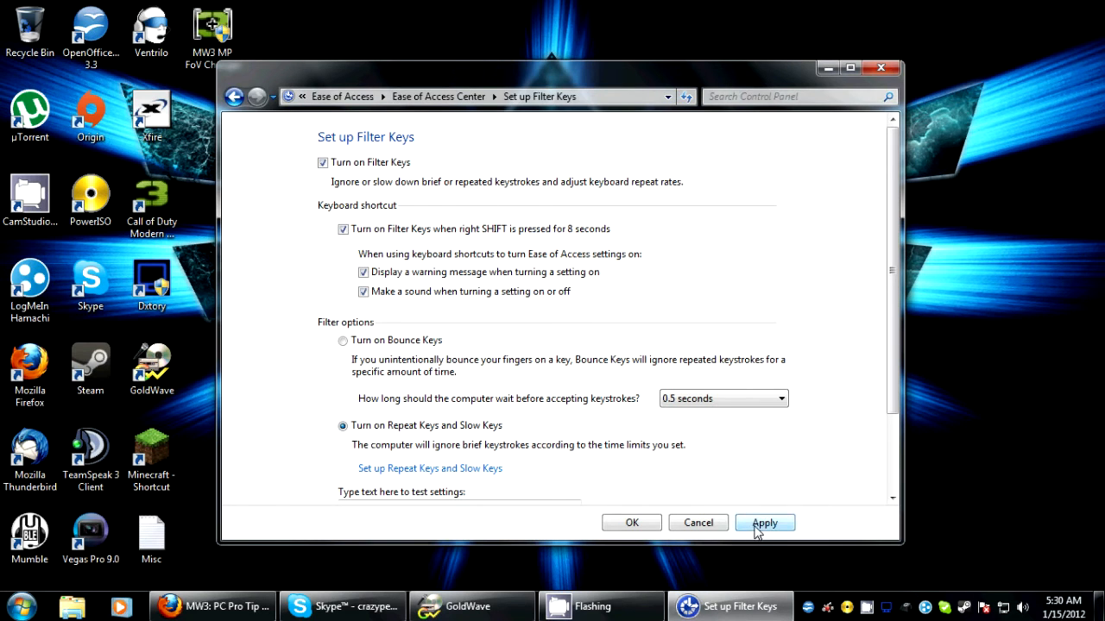
left_click(764, 522)
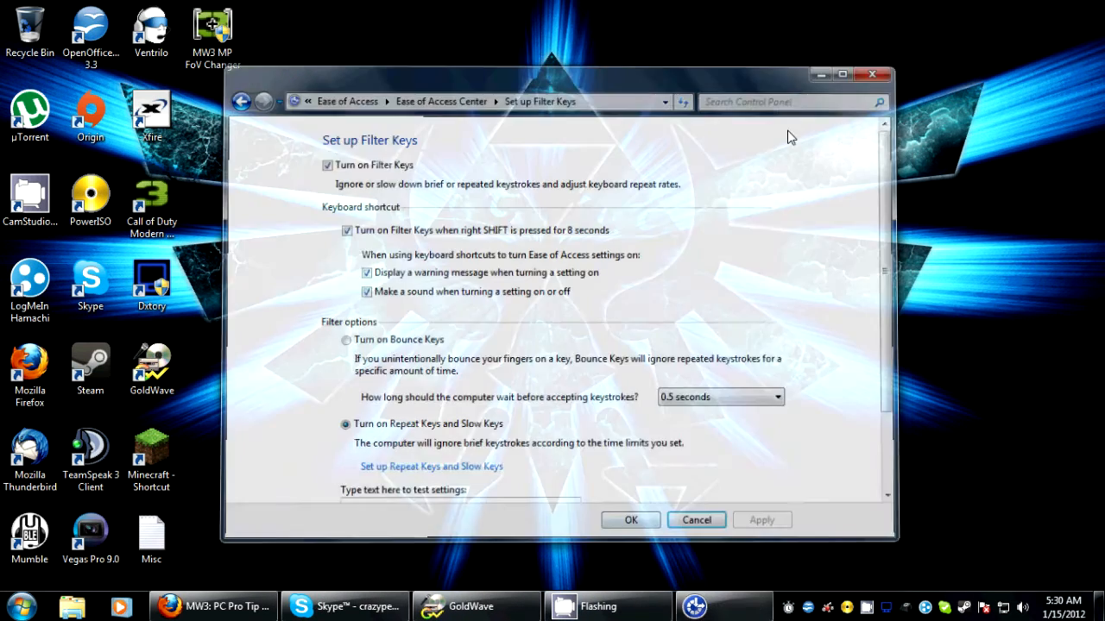